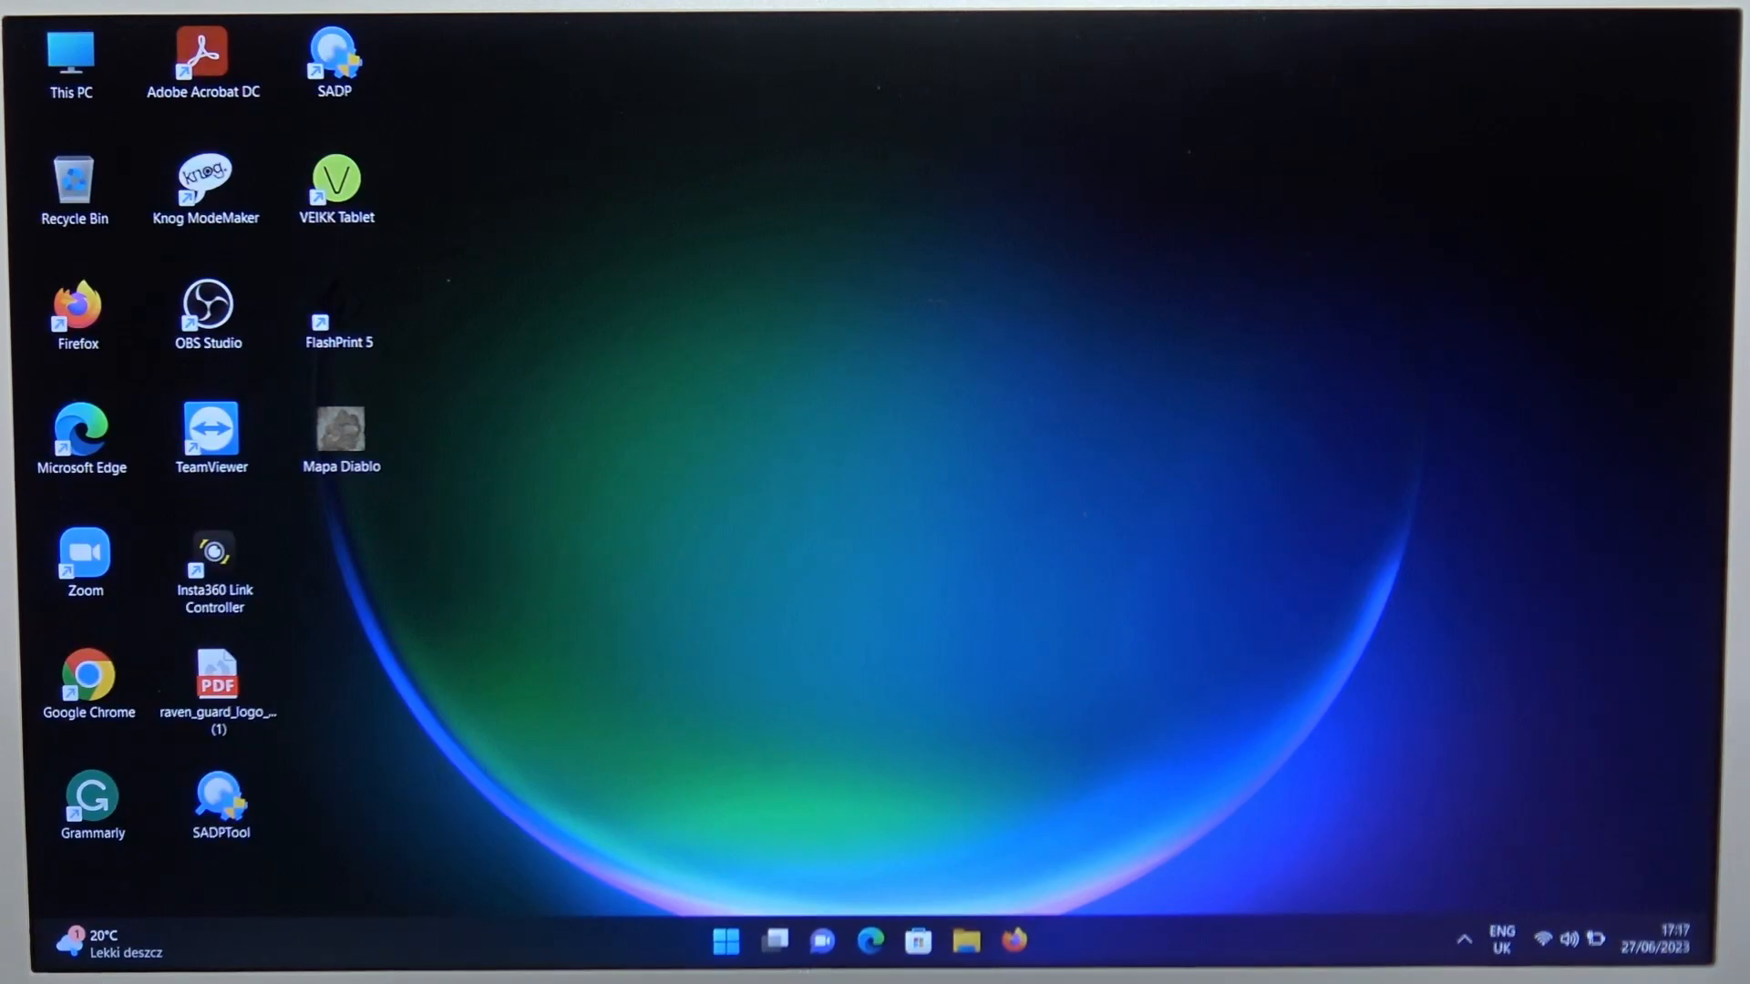
mouse_move(826, 720)
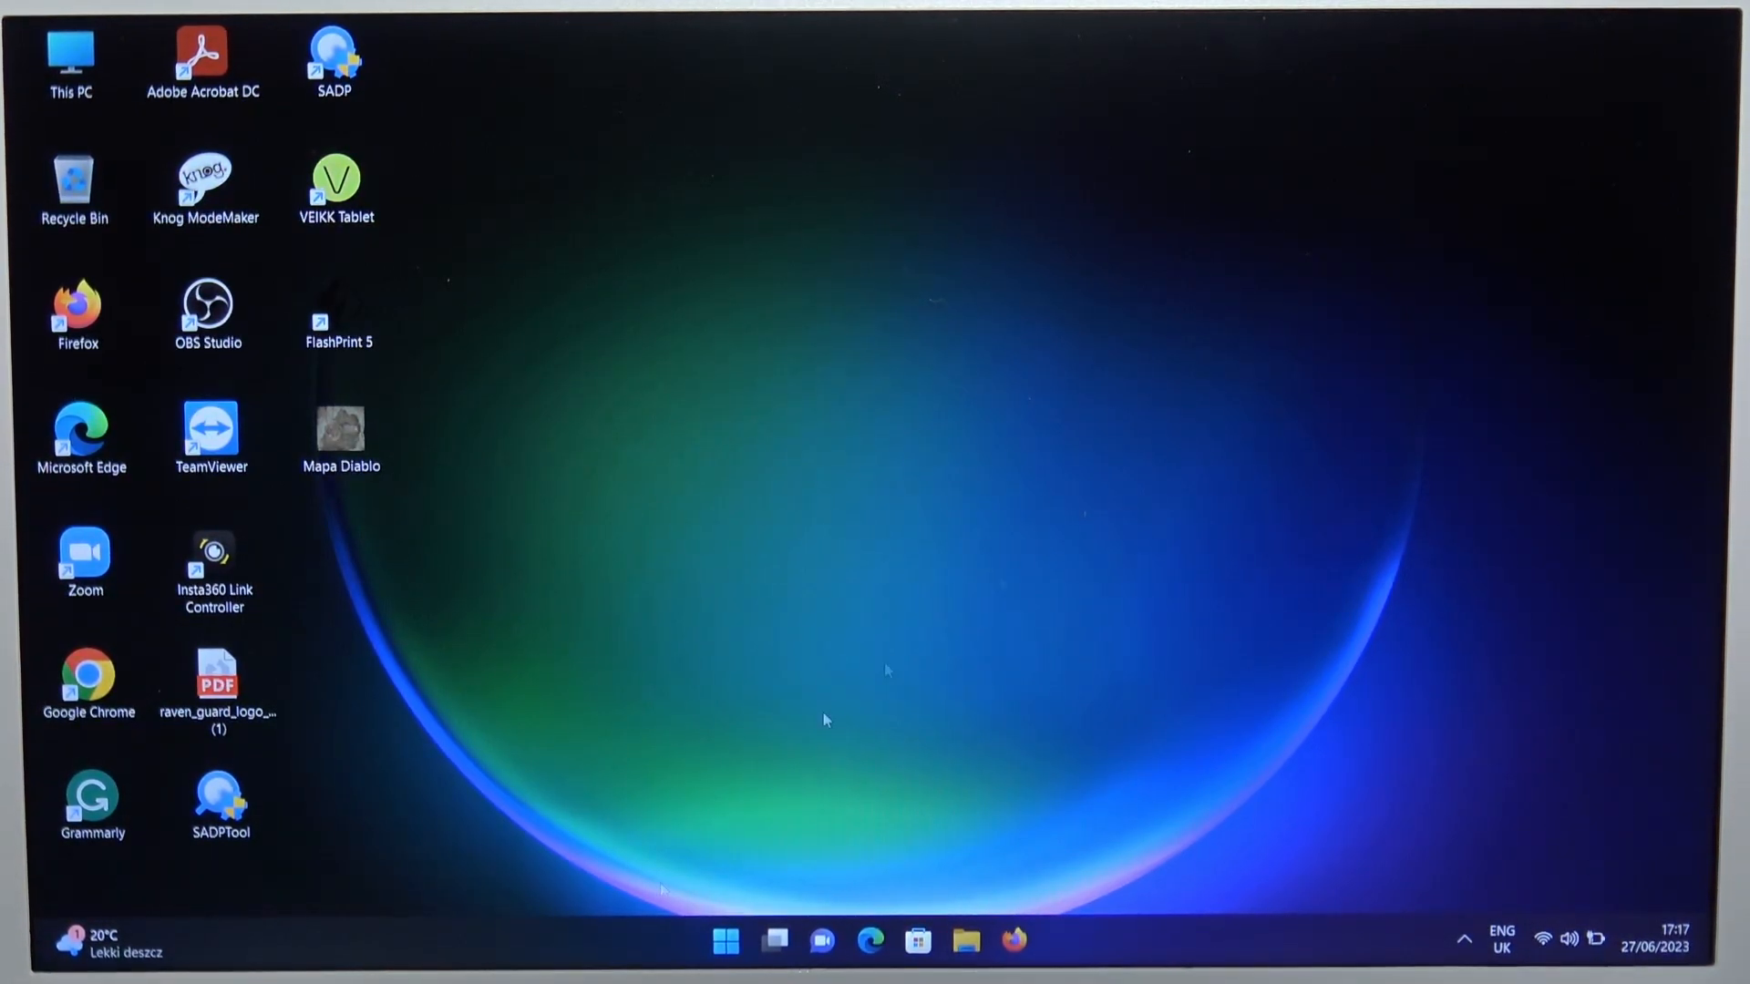
- Launch Settings from Start and go to the Bluetooth & devices page
click(723, 940)
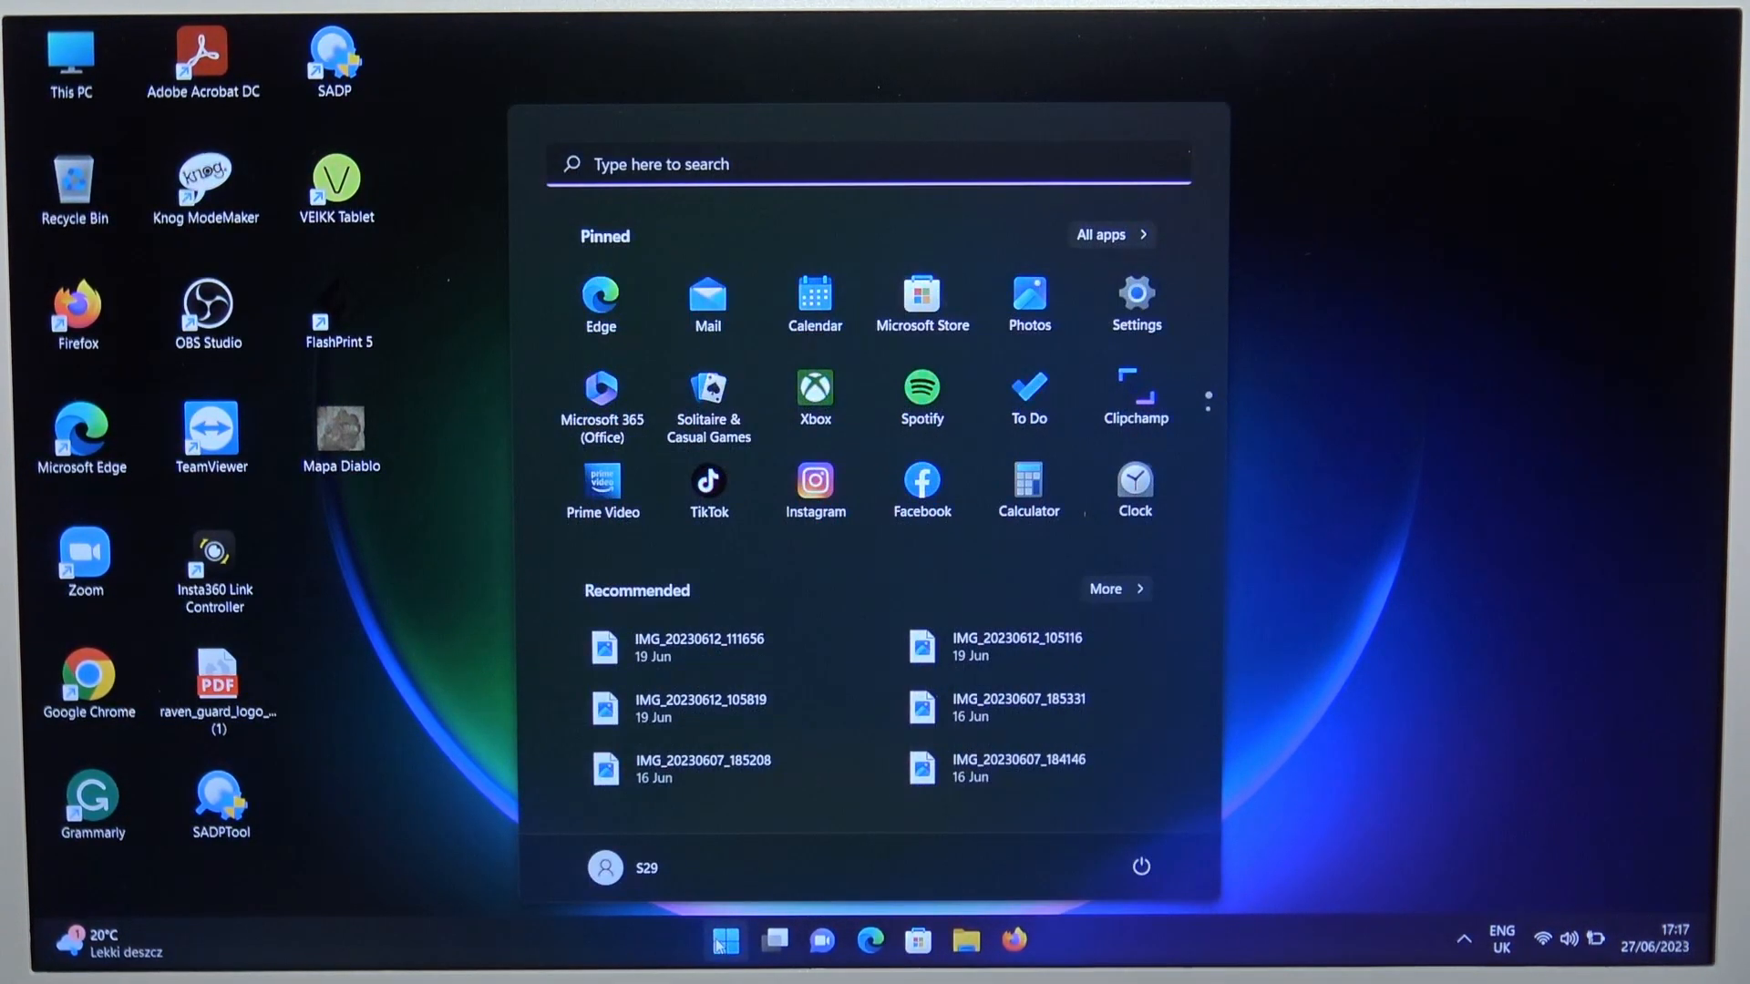
click(1136, 295)
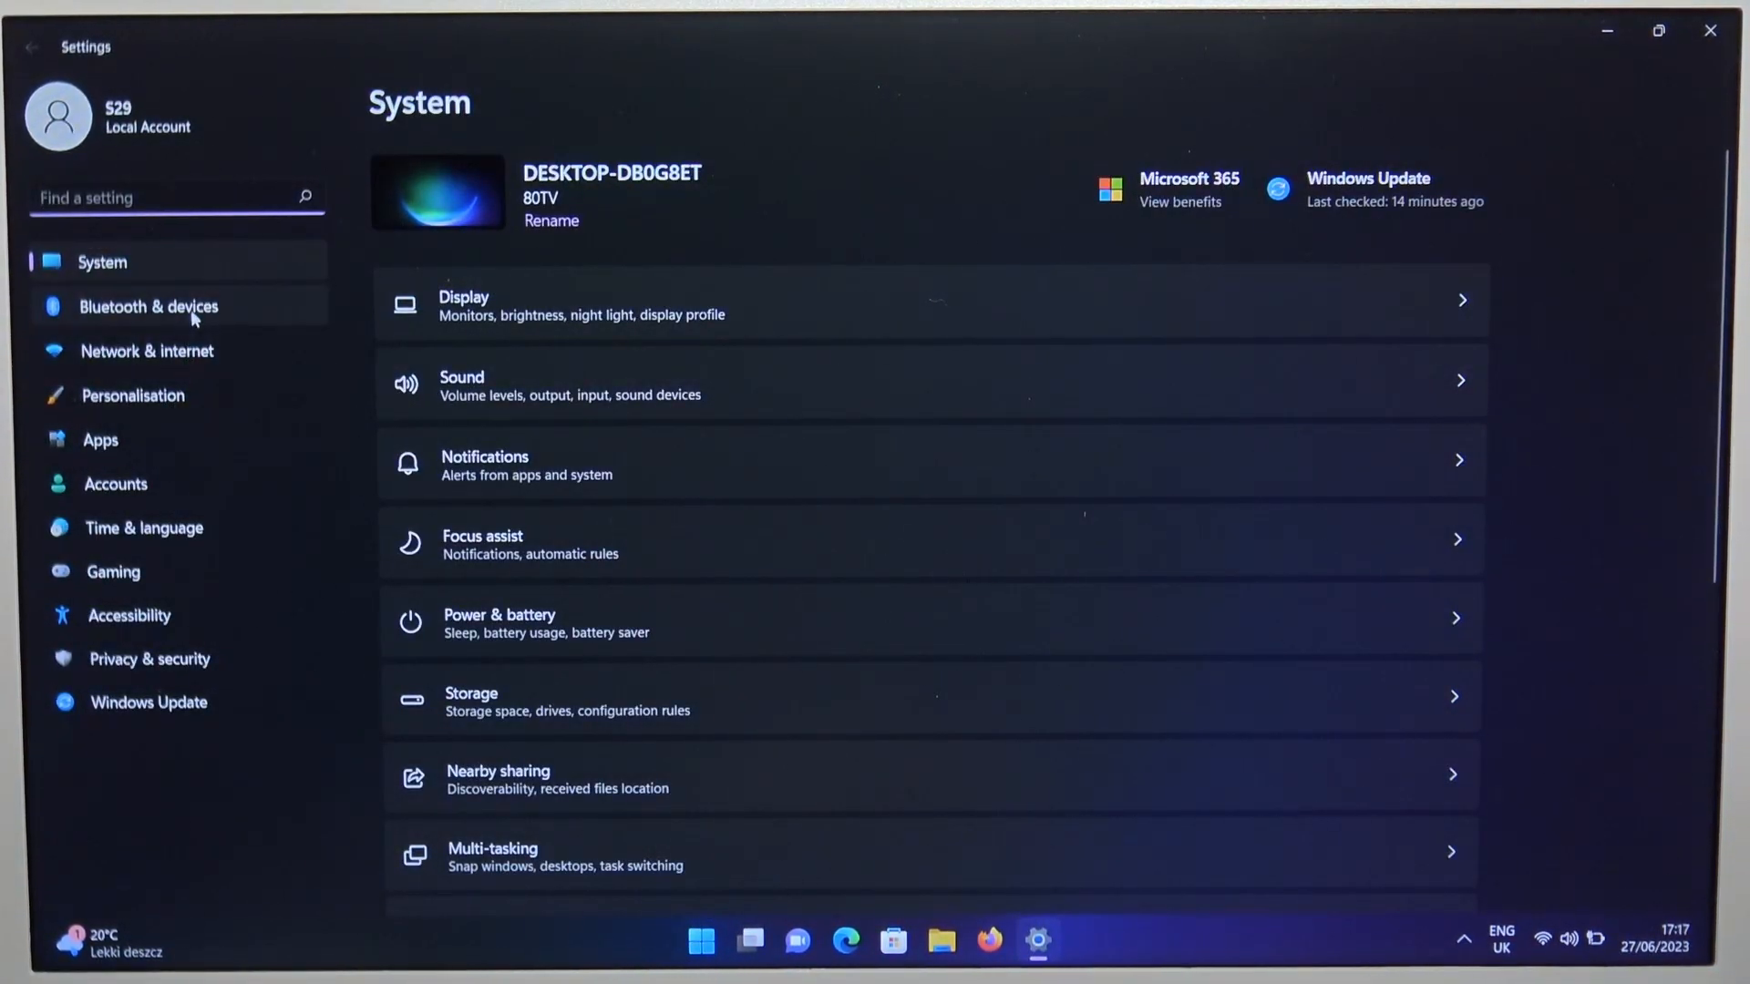
click(148, 306)
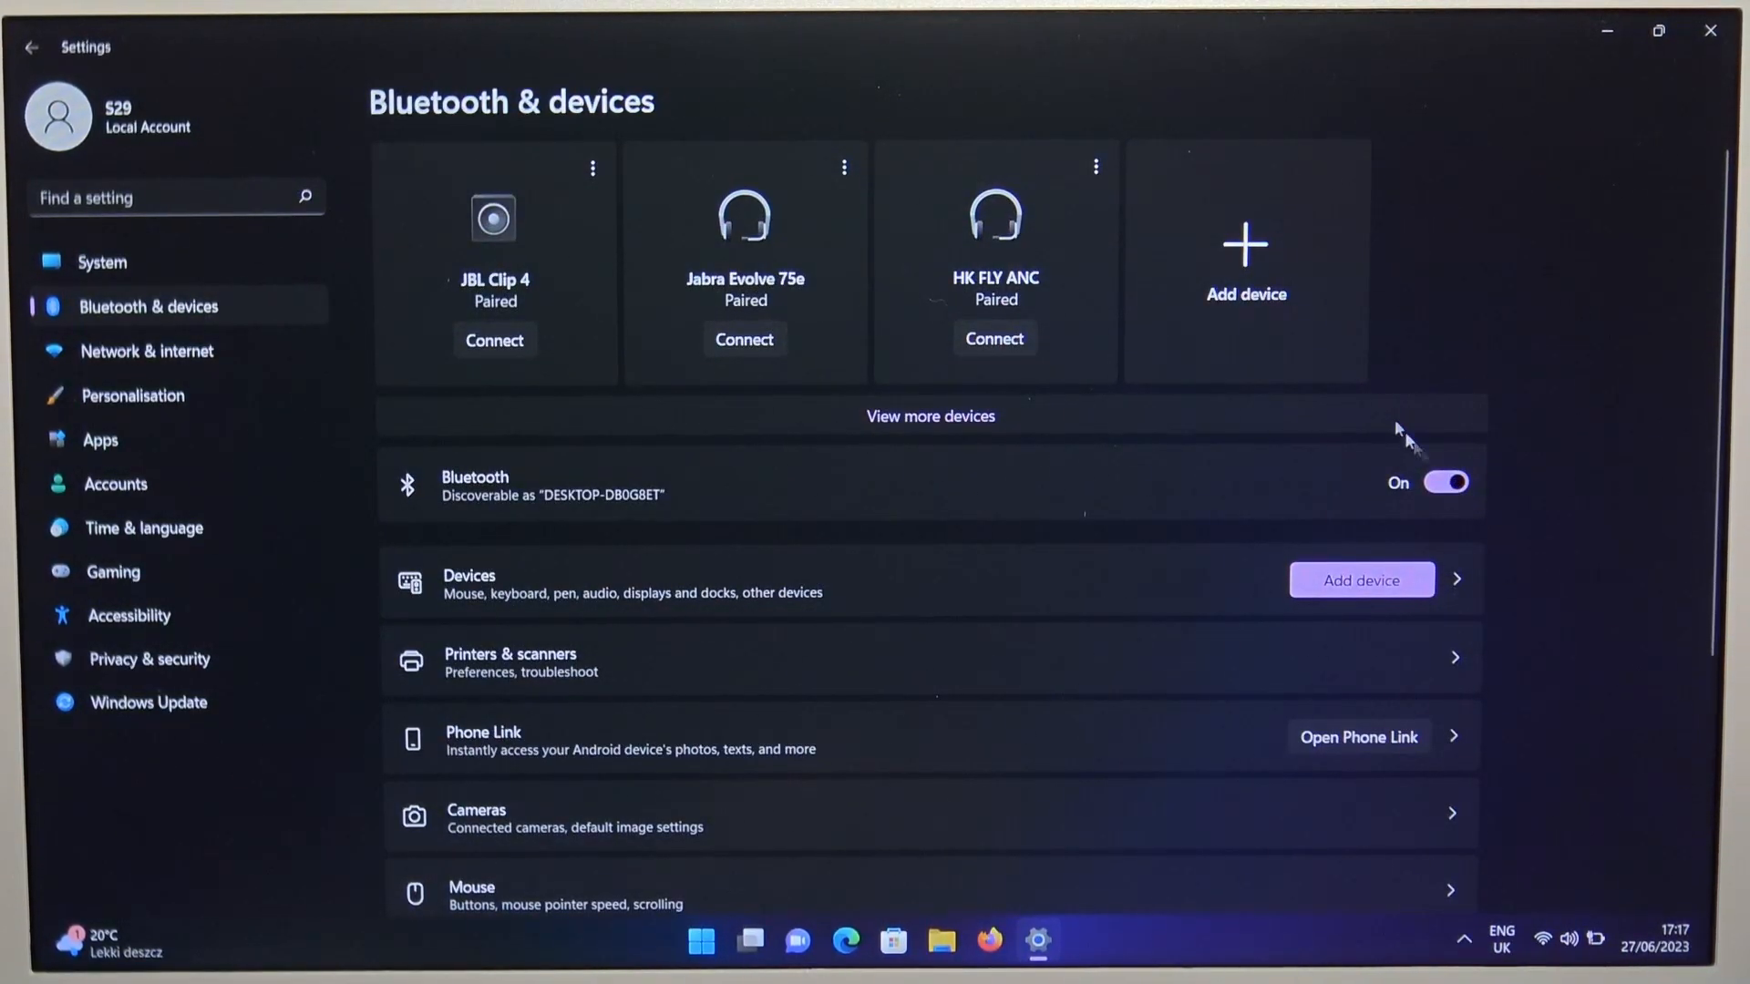
- Add a Bluetooth device, pair the Jabra Speak 710 and dismiss the confirmation once connected
click(1359, 580)
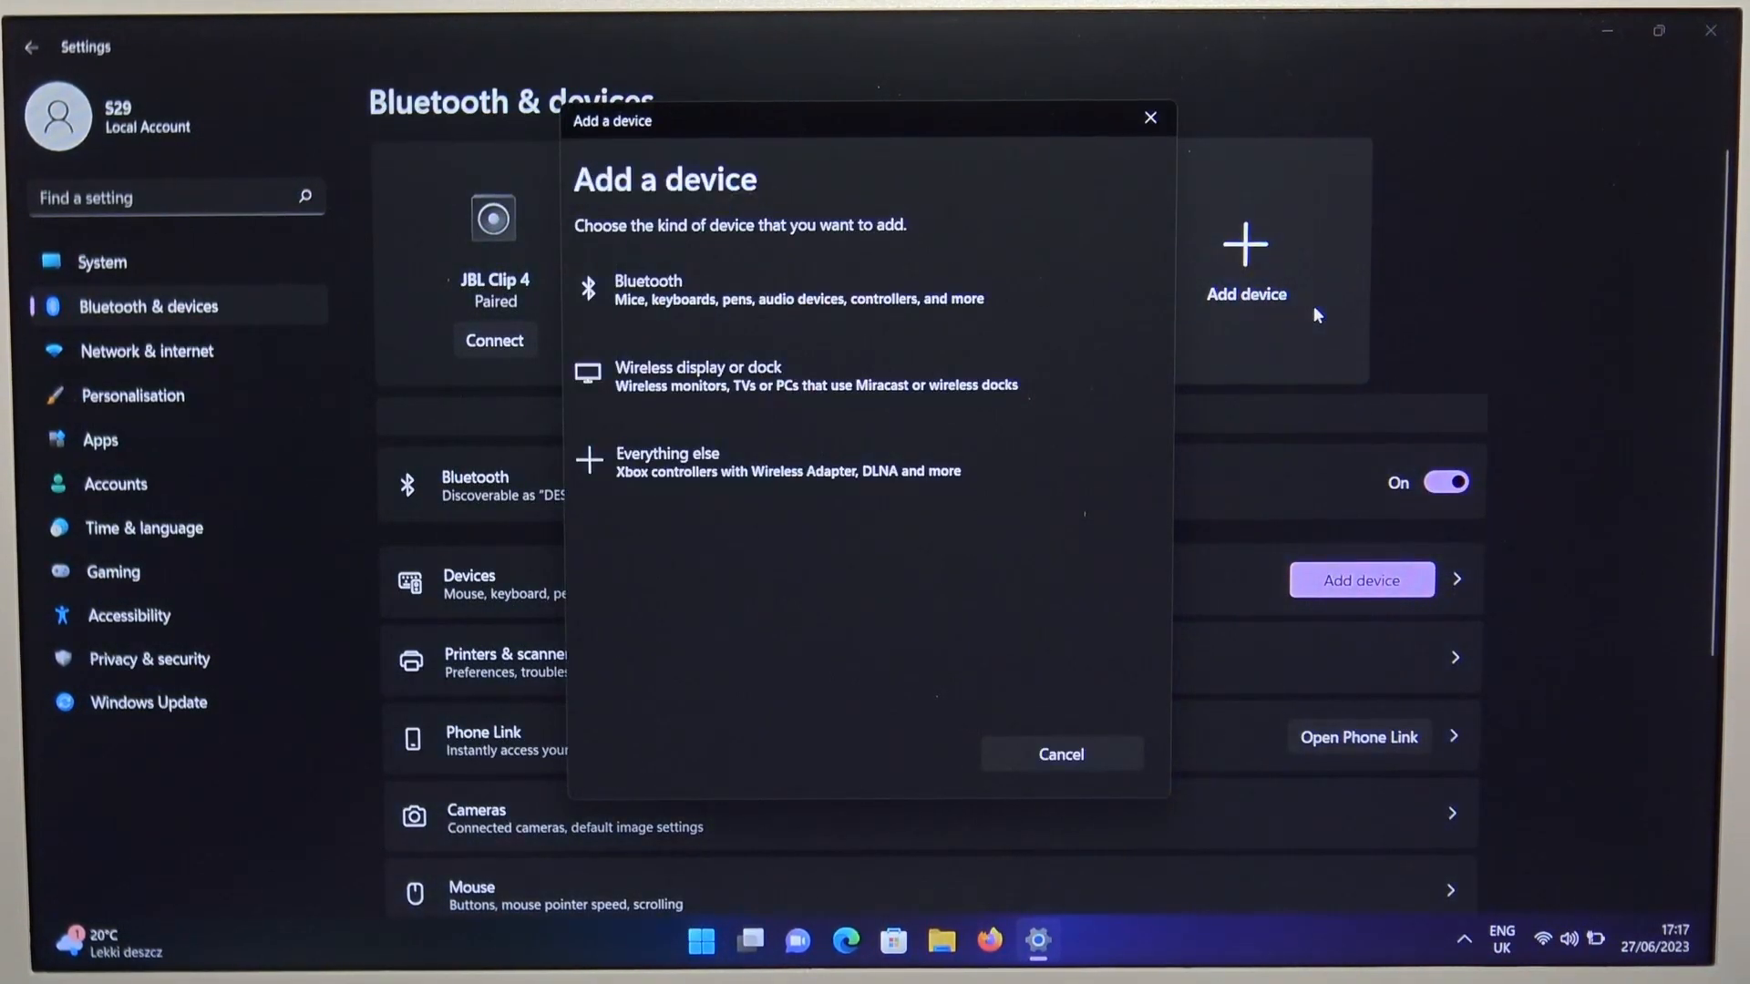
click(646, 288)
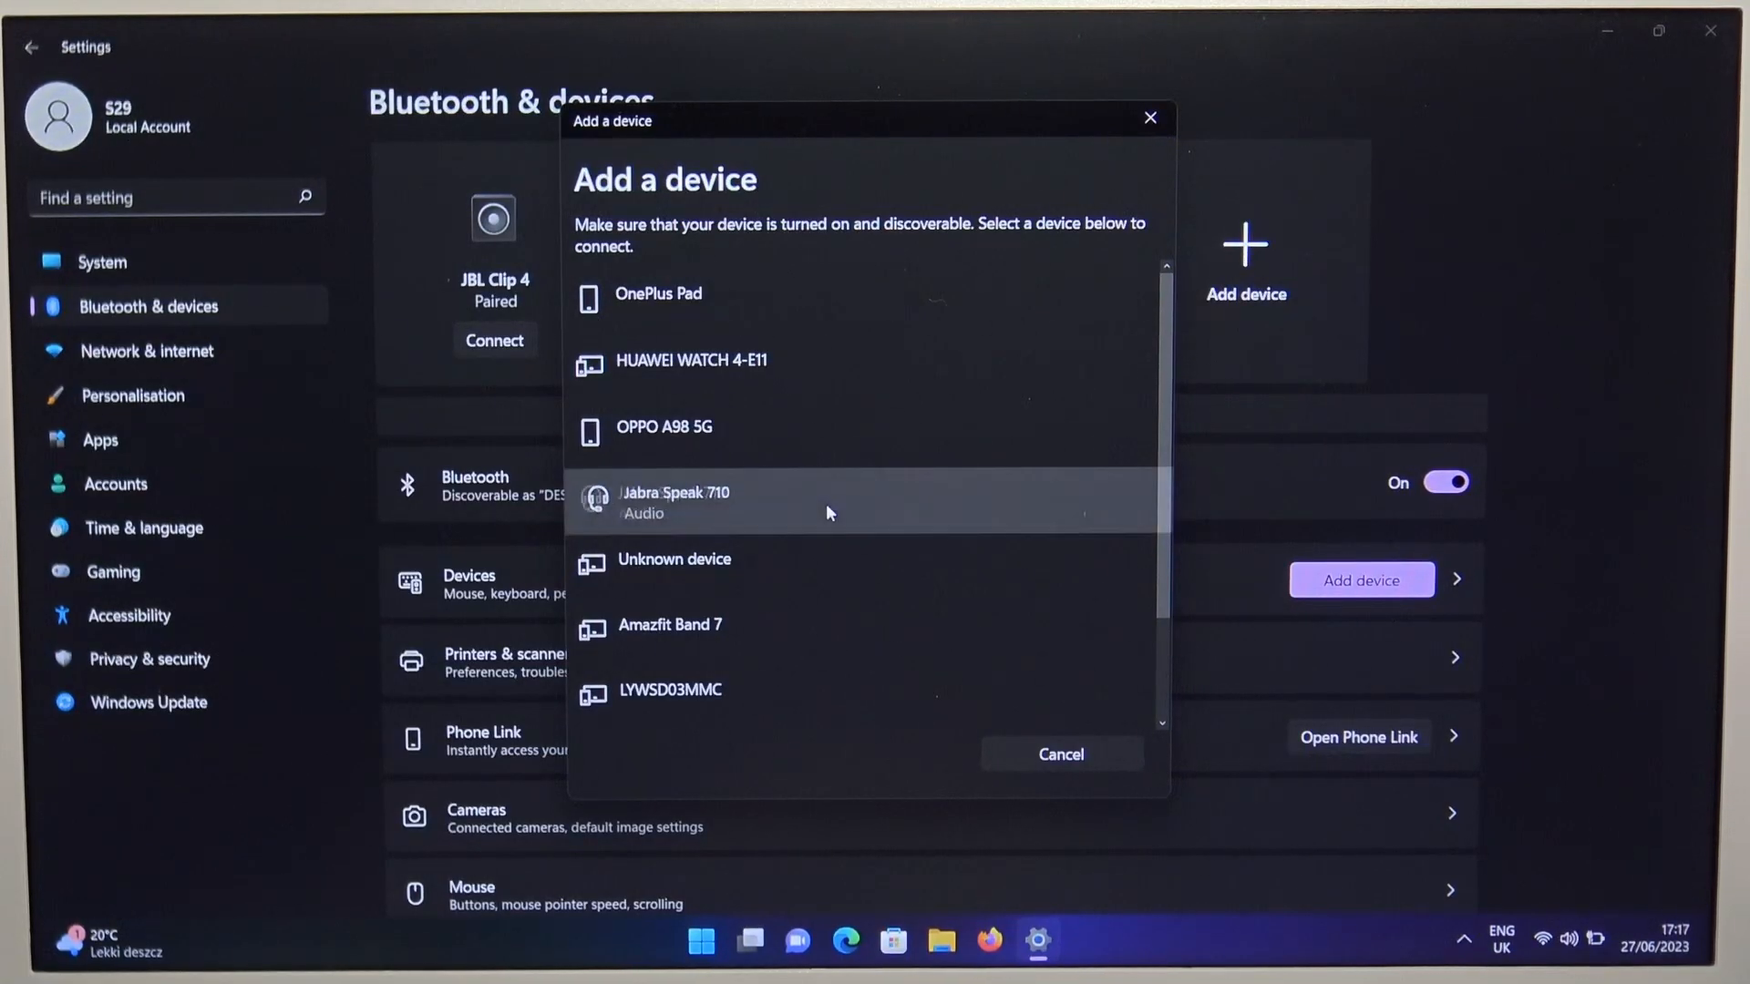
click(673, 503)
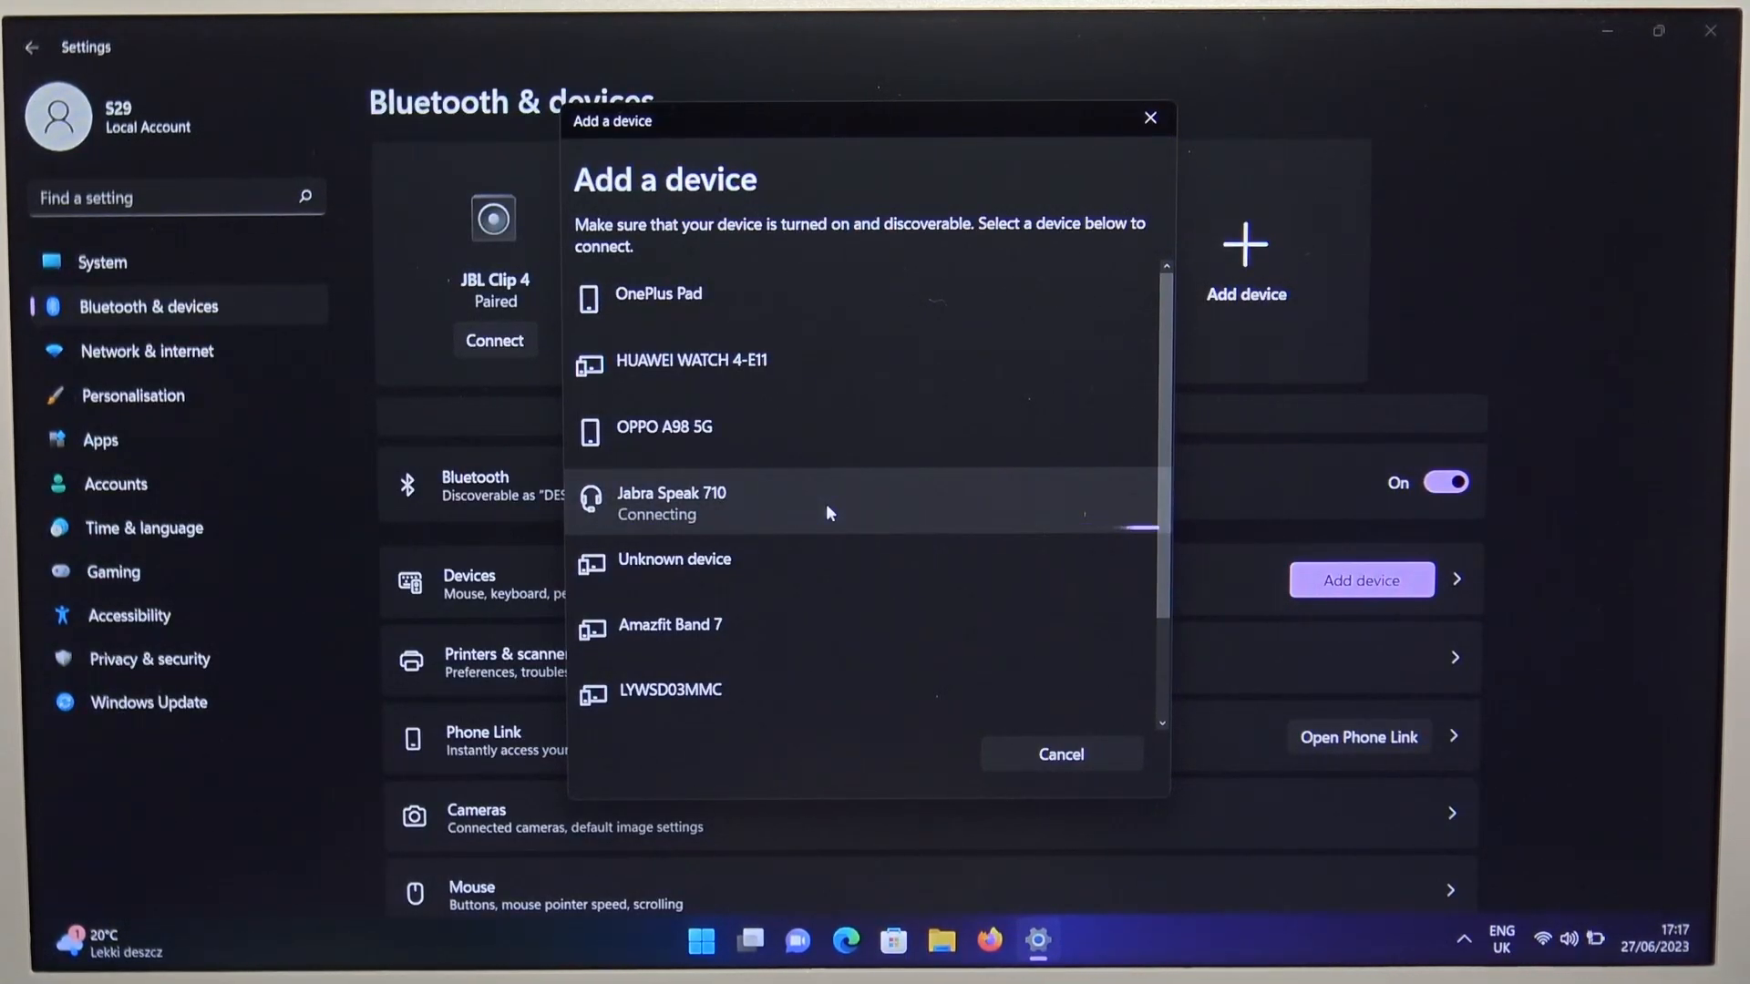
click(670, 503)
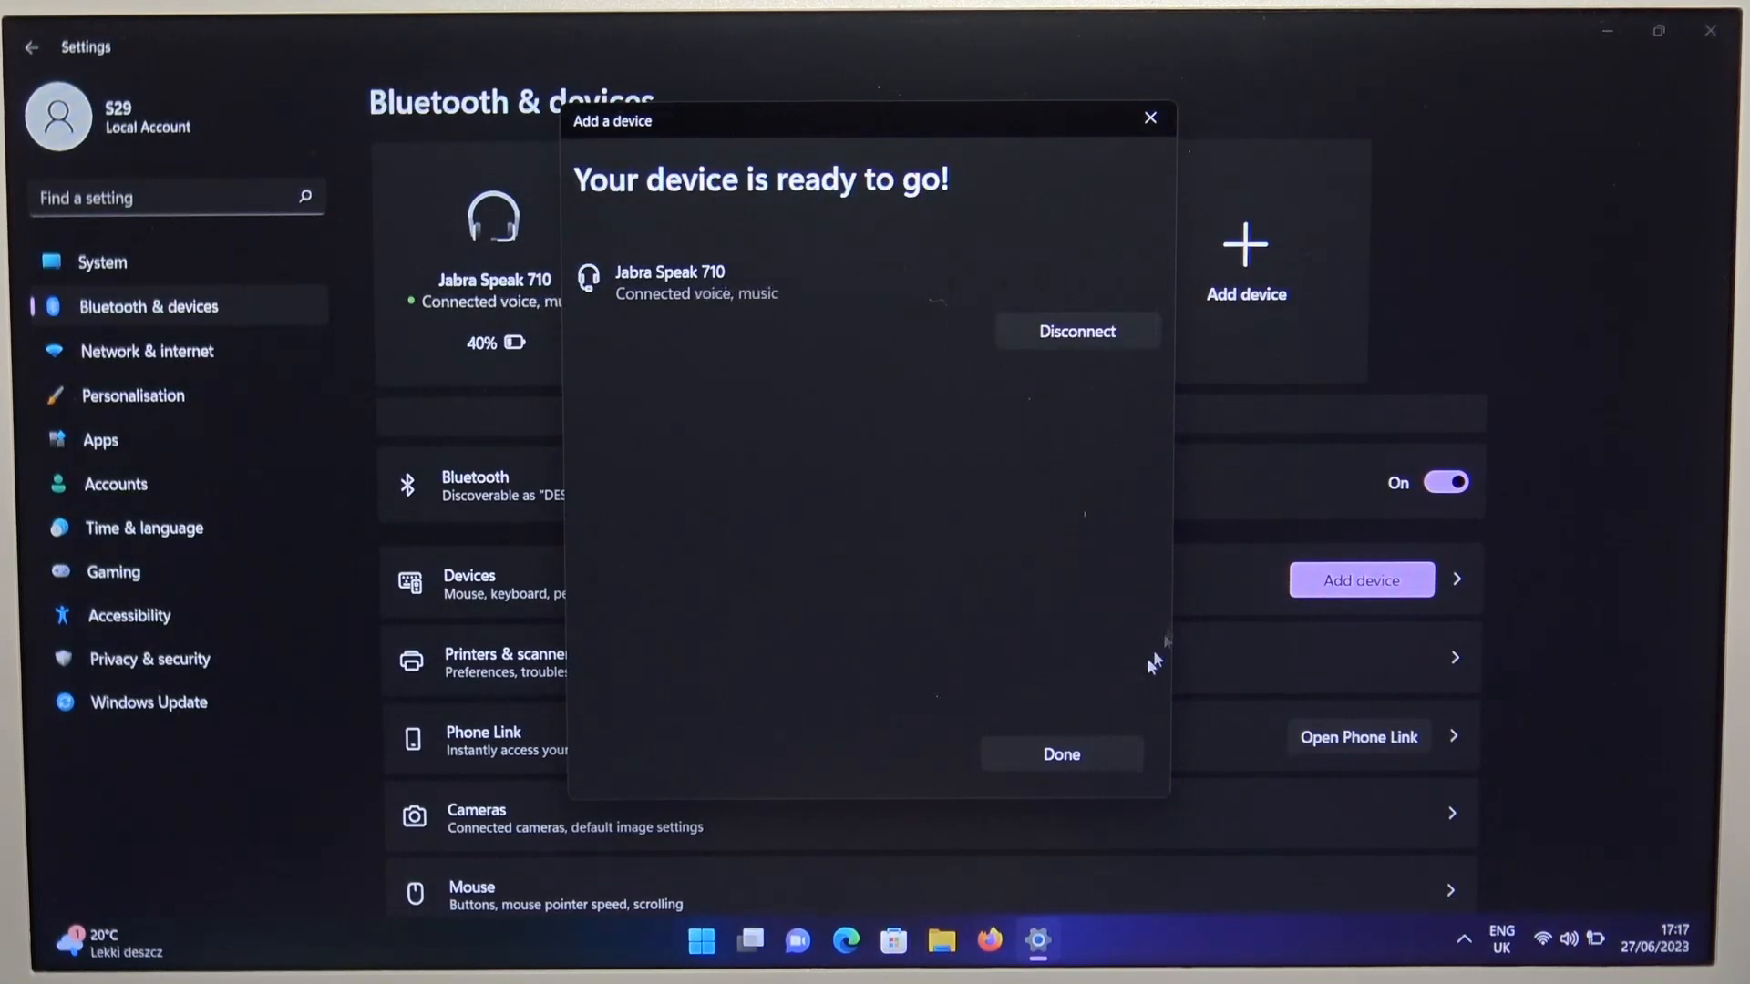
click(1059, 754)
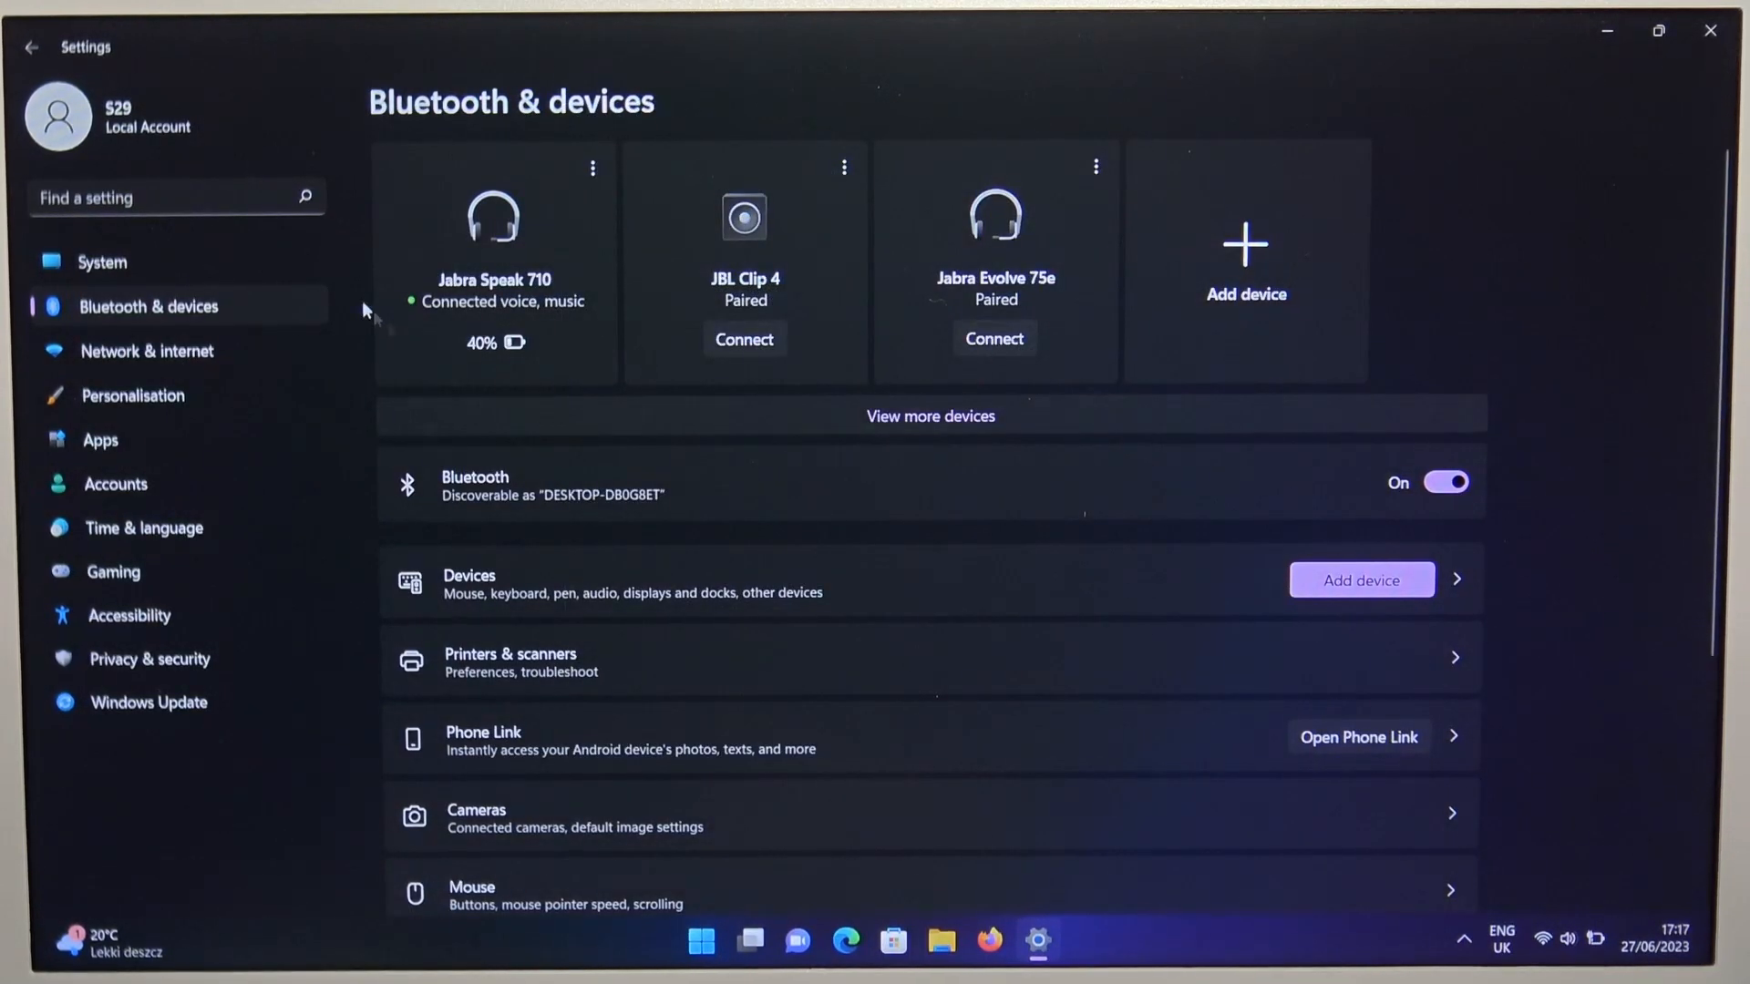
- Switch the Settings sidebar to the System page
click(102, 260)
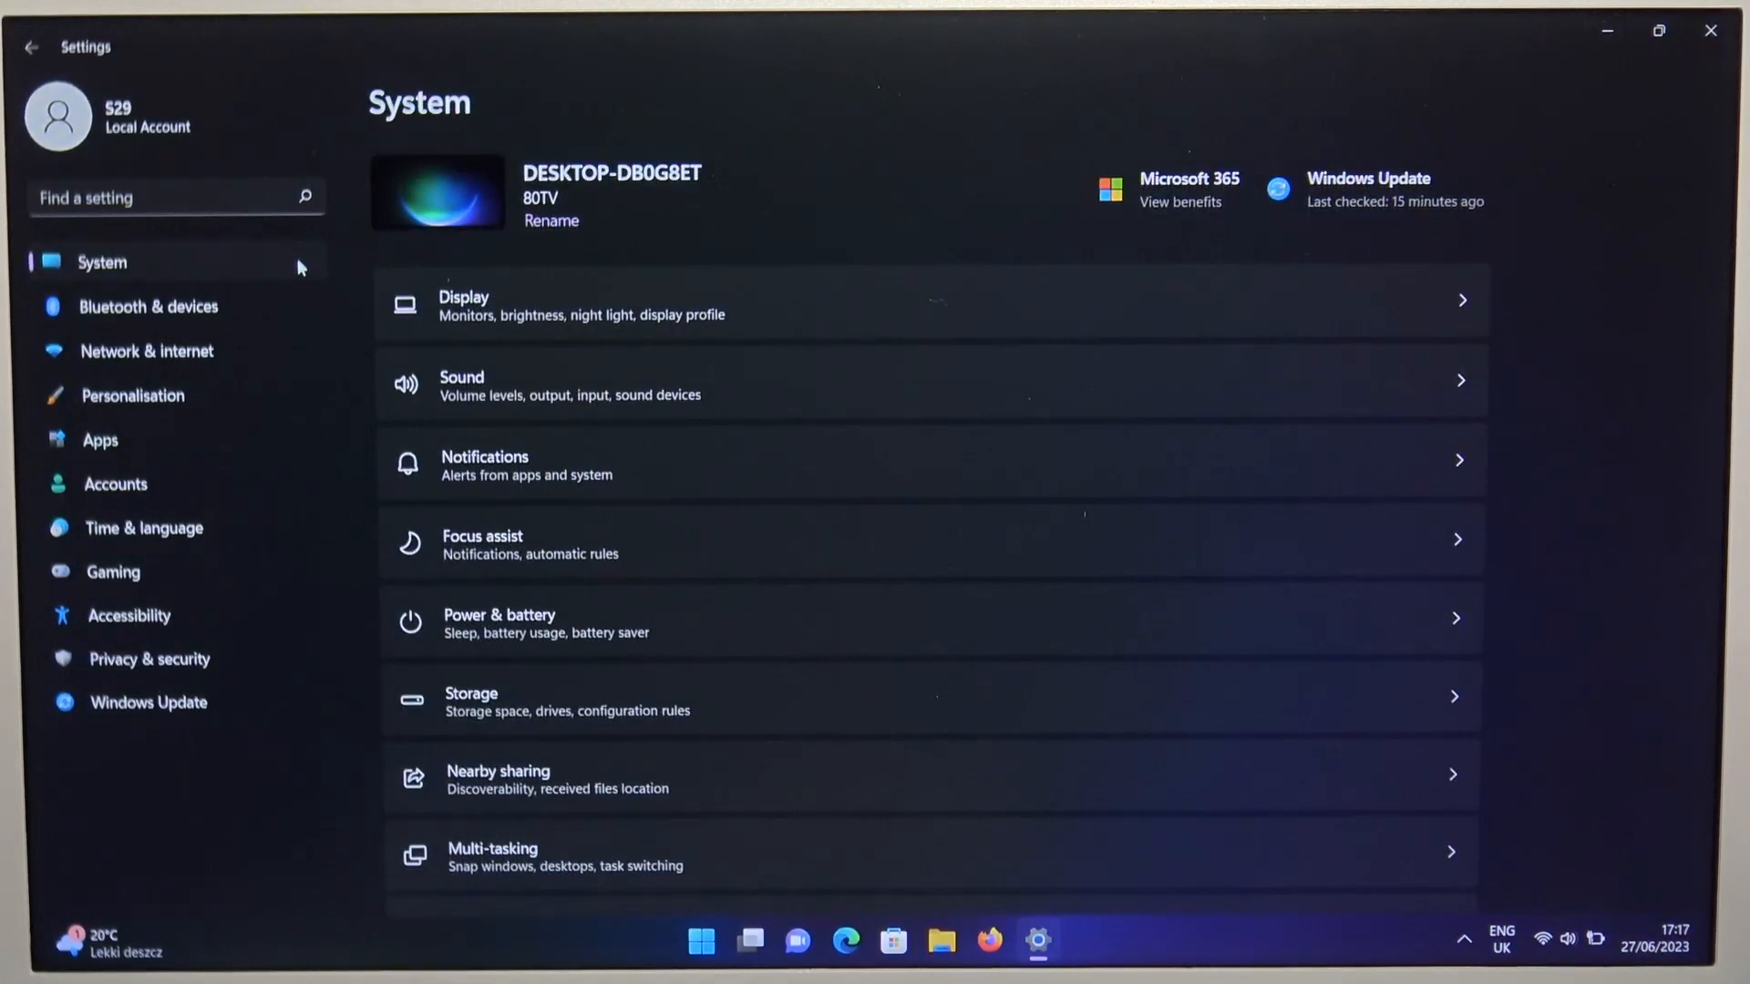
mouse_move(714, 372)
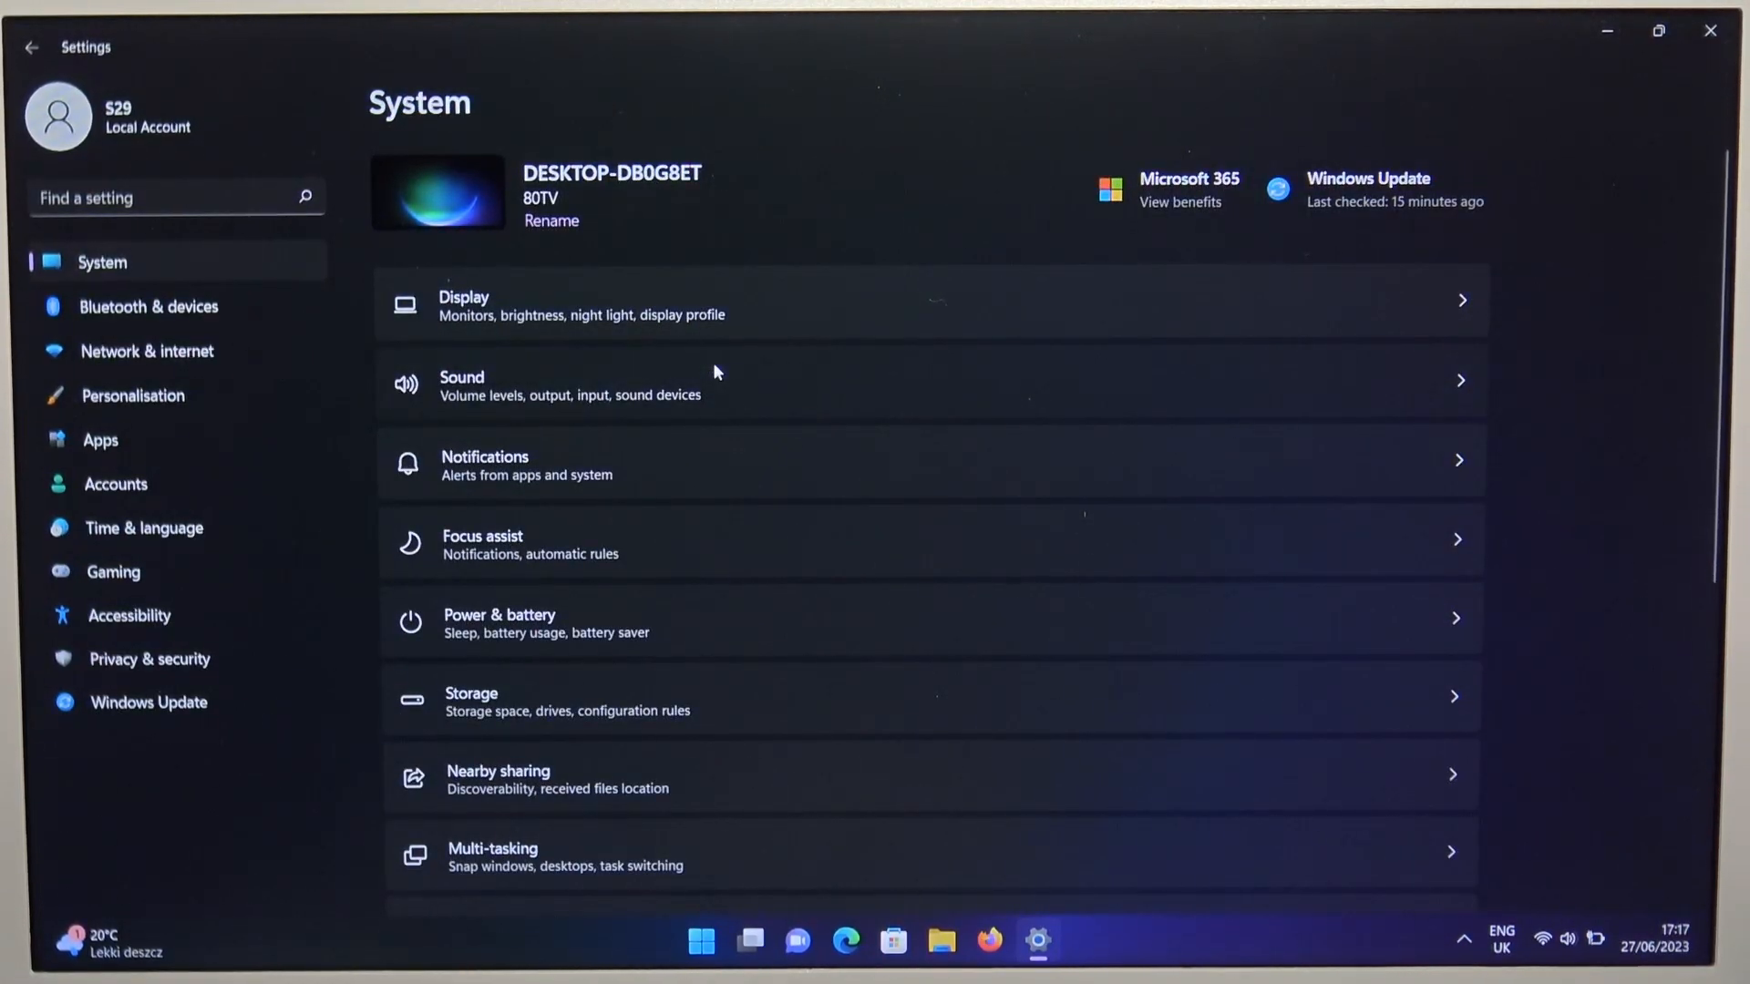